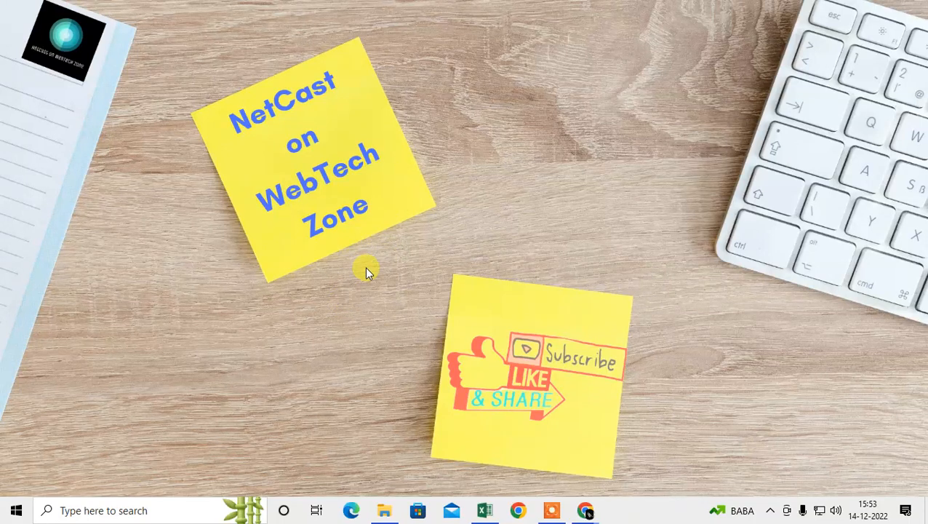
{"action": "mouse_move", "coordinate": [428, 117]}
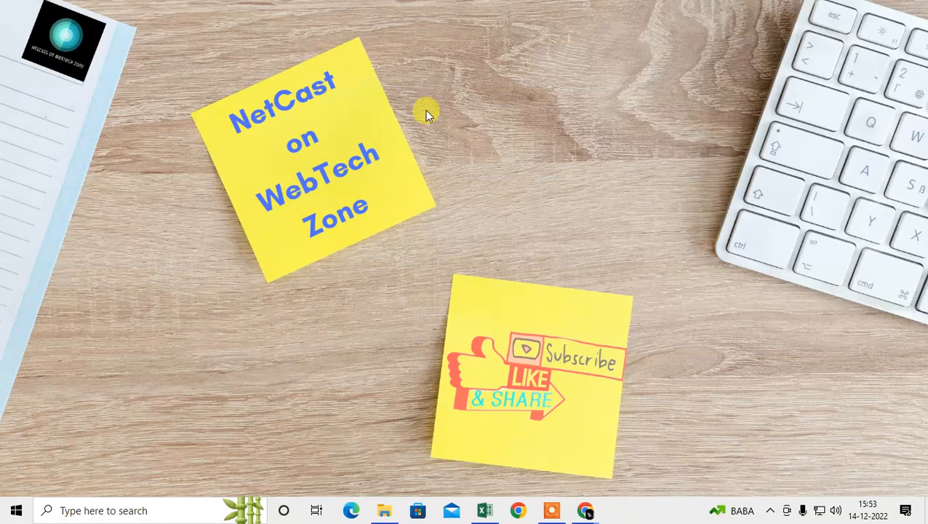
Step: Refresh the desktop via its context menu, dismissing the menu otherwise
{"action": "right_click", "coordinate": [428, 109]}
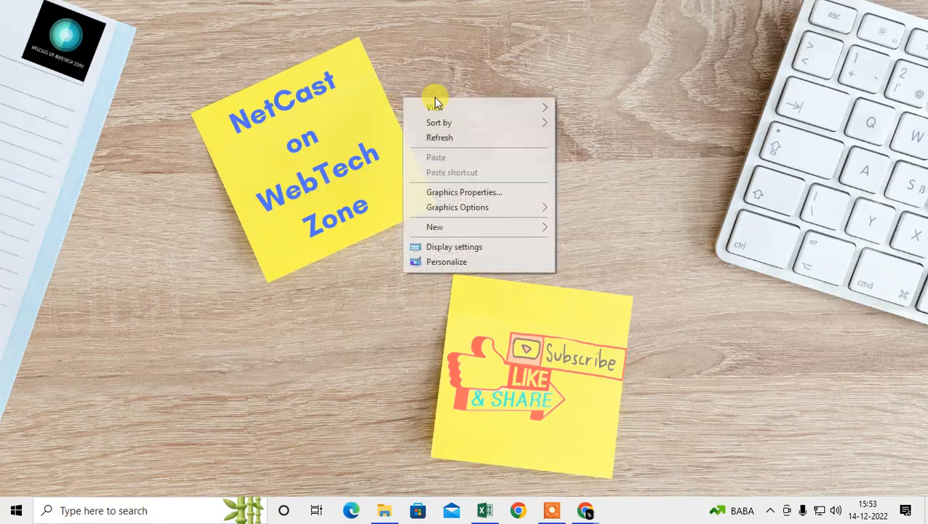
{"action": "left_click", "coordinate": [457, 114]}
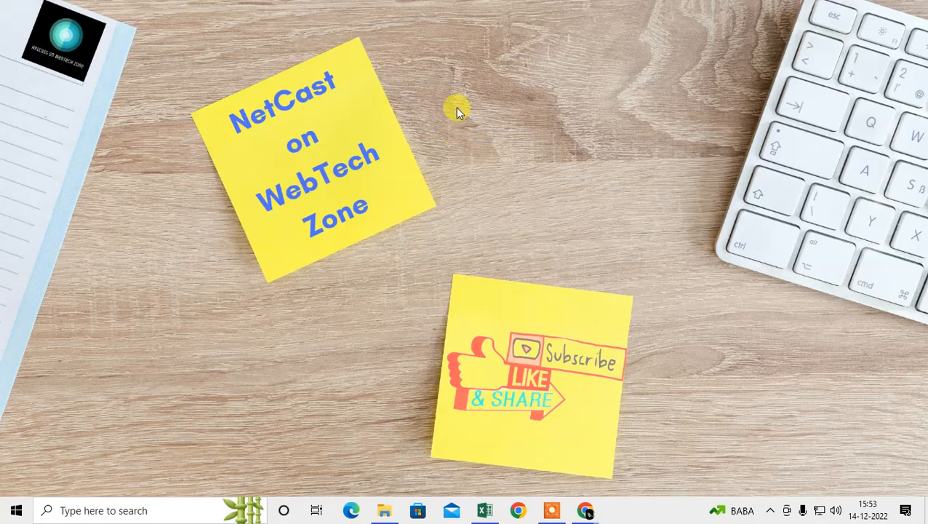
{"action": "mouse_move", "coordinate": [427, 78]}
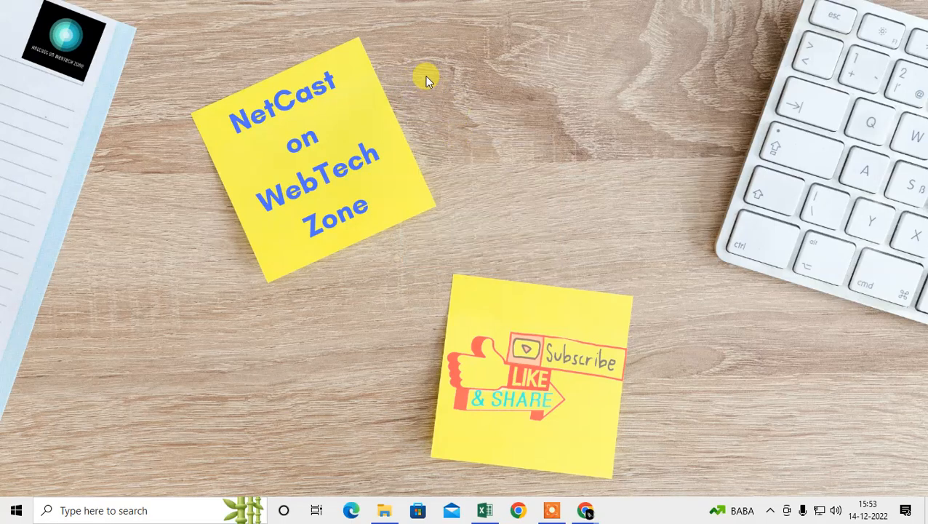
{"action": "mouse_move", "coordinate": [509, 123]}
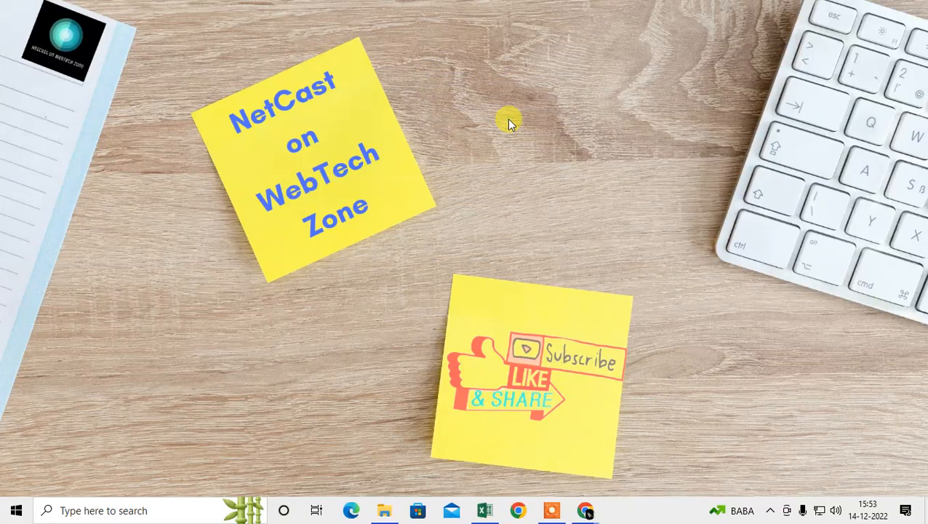
{"action": "mouse_move", "coordinate": [524, 300]}
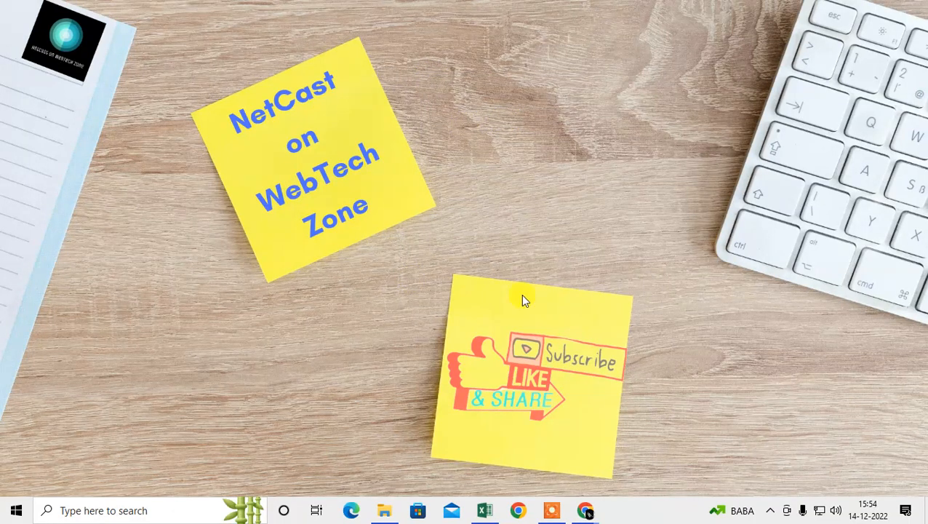
{"action": "right_click", "coordinate": [527, 299]}
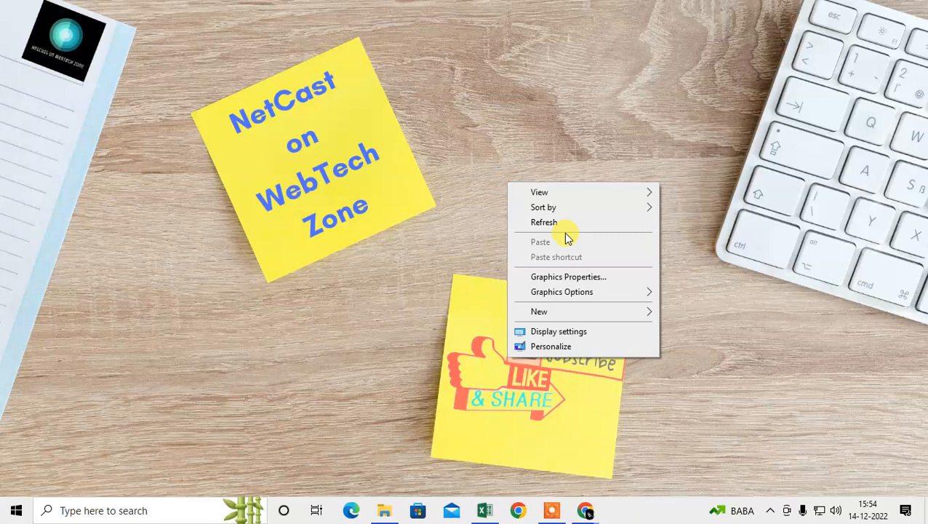
{"action": "left_click", "coordinate": [517, 174]}
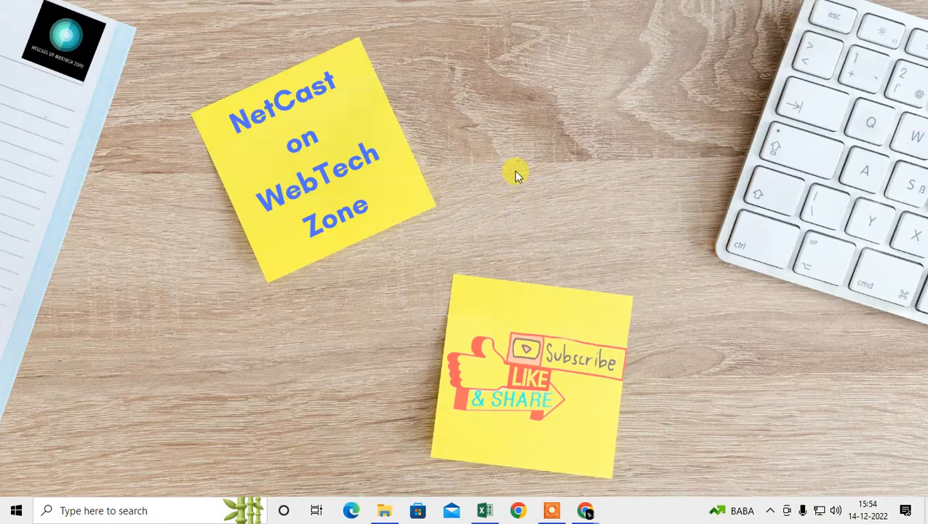
{"action": "mouse_move", "coordinate": [425, 61]}
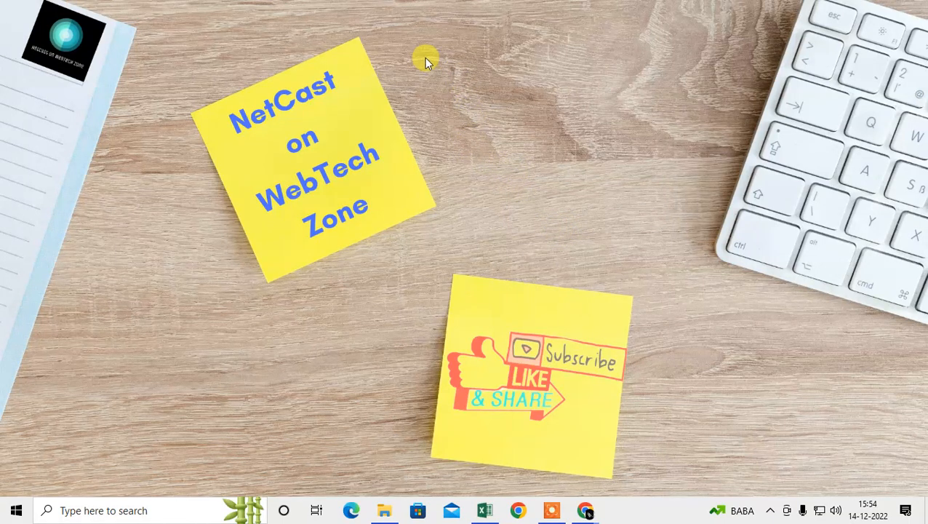
{"action": "right_click", "coordinate": [425, 60]}
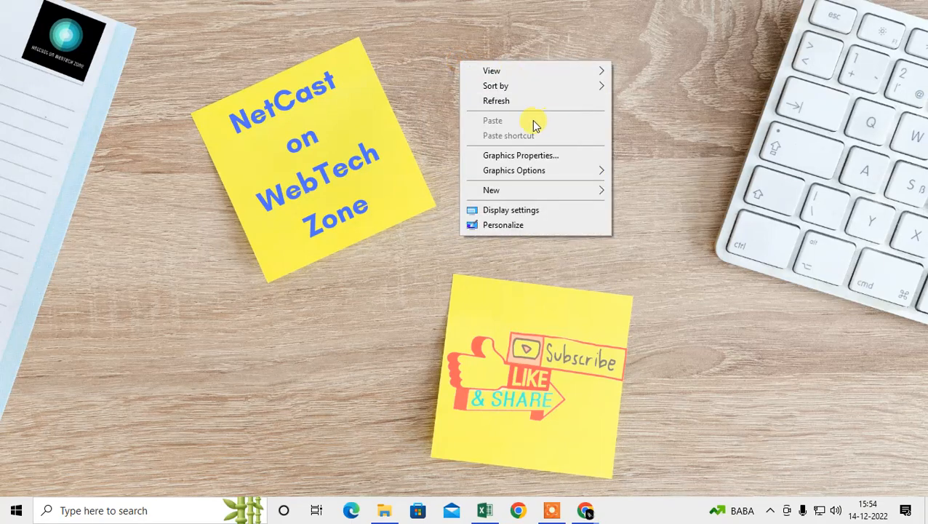
{"action": "left_click", "coordinate": [102, 509]}
{"action": "type", "text": "control"}
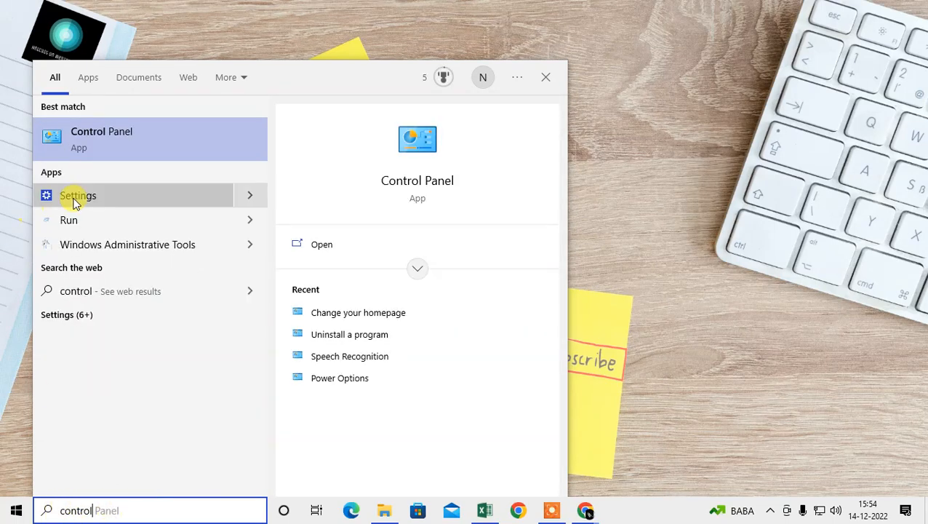
{"action": "mouse_move", "coordinate": [94, 133]}
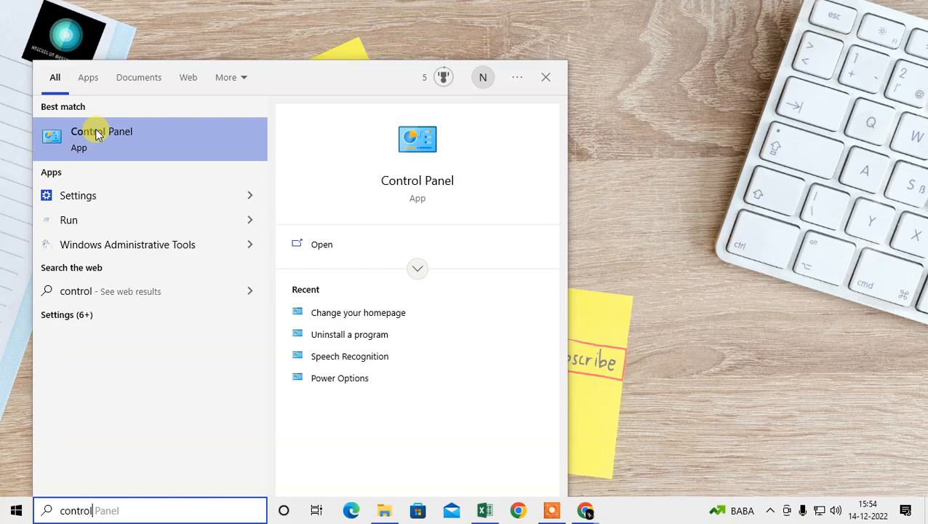
Step: Launch Control Panel from the 'control' search result
{"action": "left_click", "coordinate": [101, 139]}
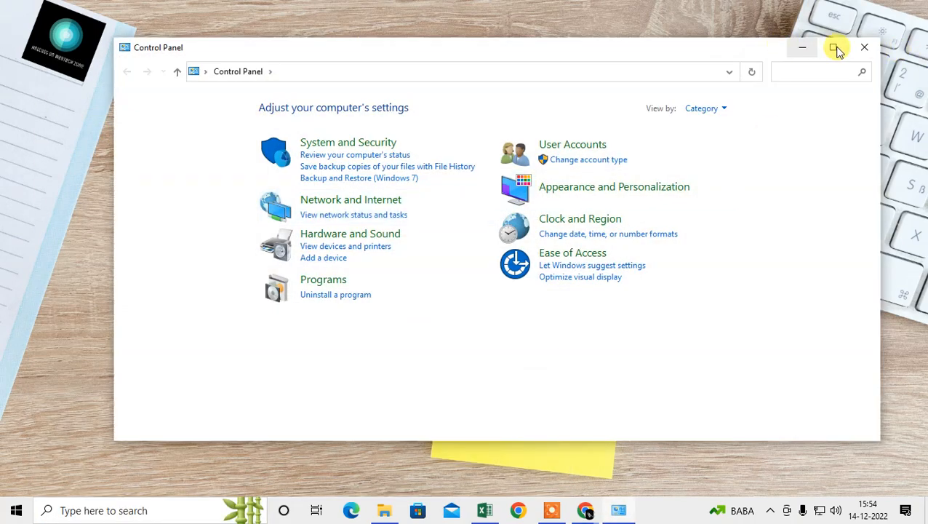
Step: Maximize Control Panel, go to Network and Internet and bring up Internet Options
{"action": "left_click", "coordinate": [836, 47]}
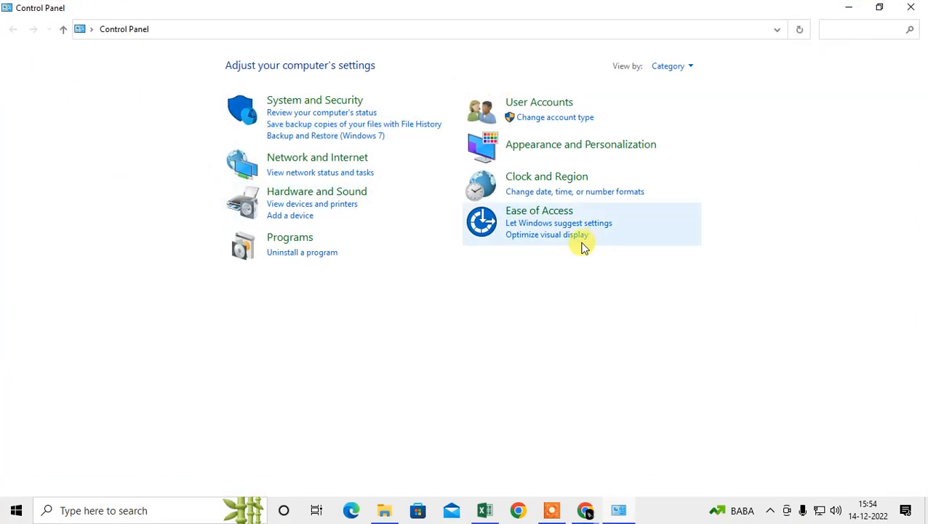
{"action": "mouse_move", "coordinate": [317, 157]}
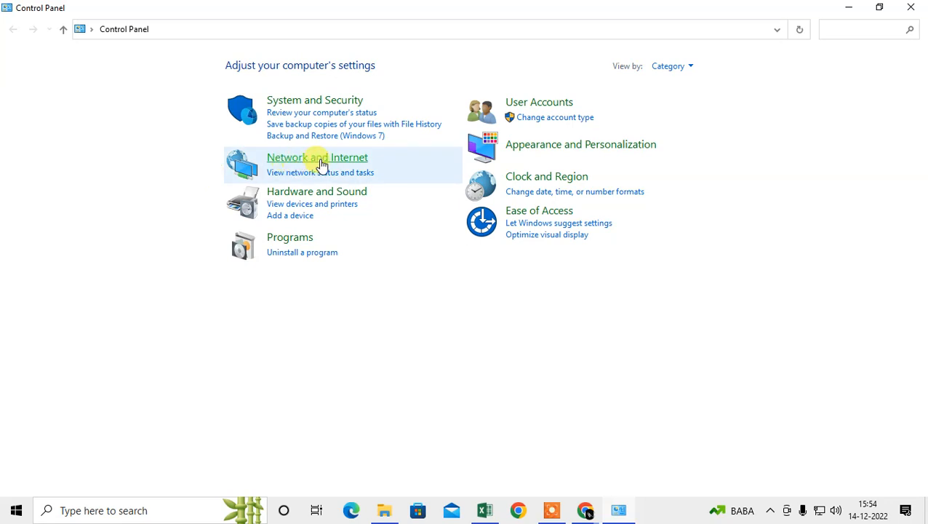
{"action": "left_click", "coordinate": [317, 157]}
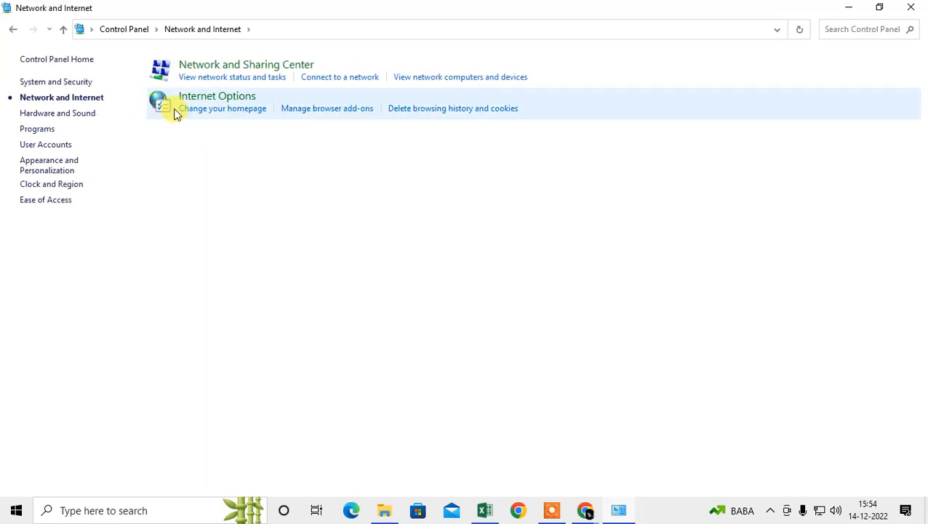
{"action": "mouse_move", "coordinate": [217, 96]}
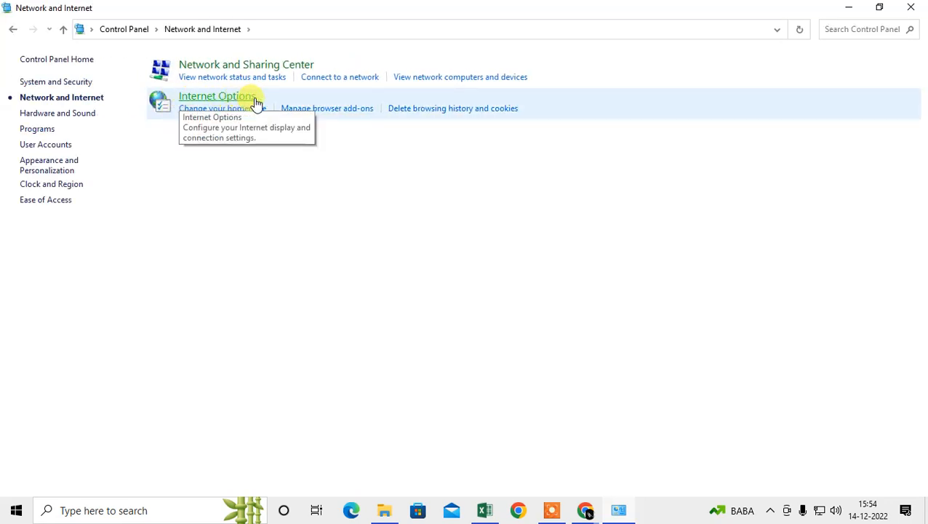
{"action": "mouse_move", "coordinate": [399, 165]}
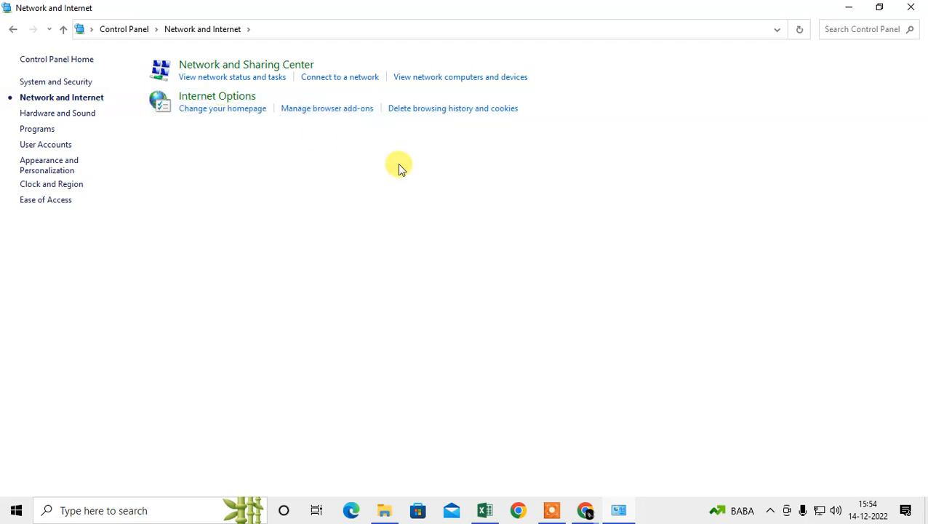
{"action": "left_click", "coordinate": [223, 107]}
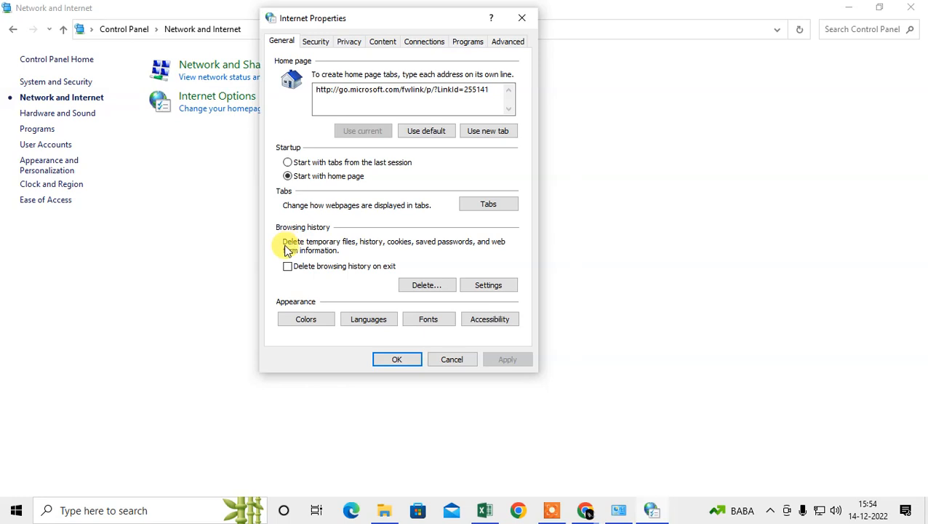
{"action": "mouse_move", "coordinate": [373, 242]}
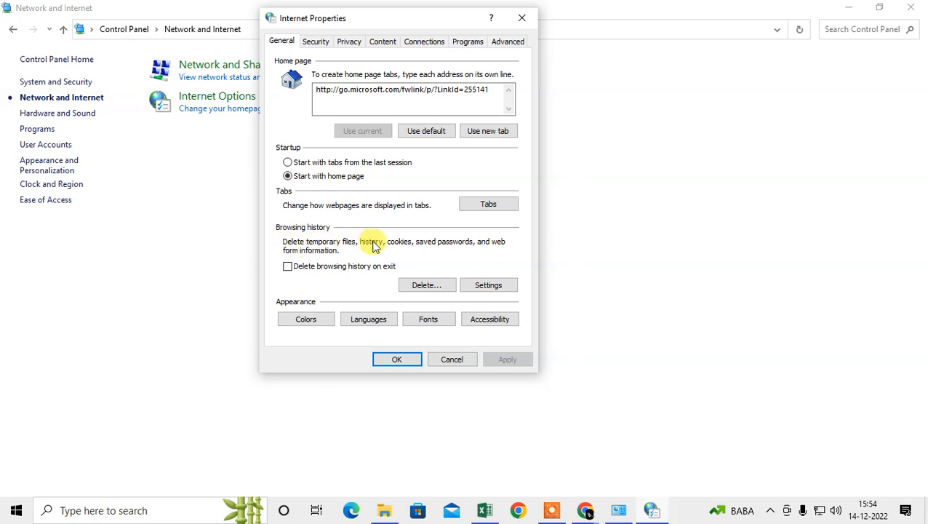
{"action": "mouse_move", "coordinate": [504, 242]}
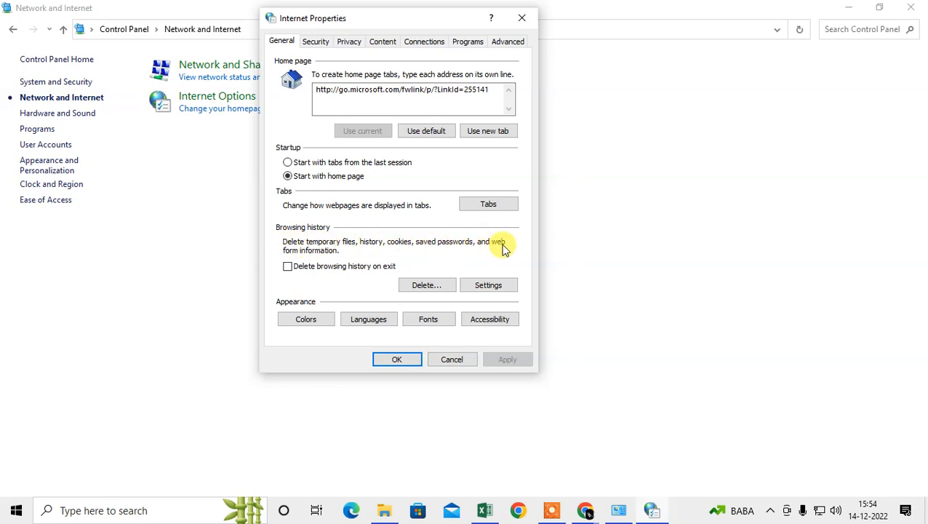
{"action": "mouse_move", "coordinate": [509, 253]}
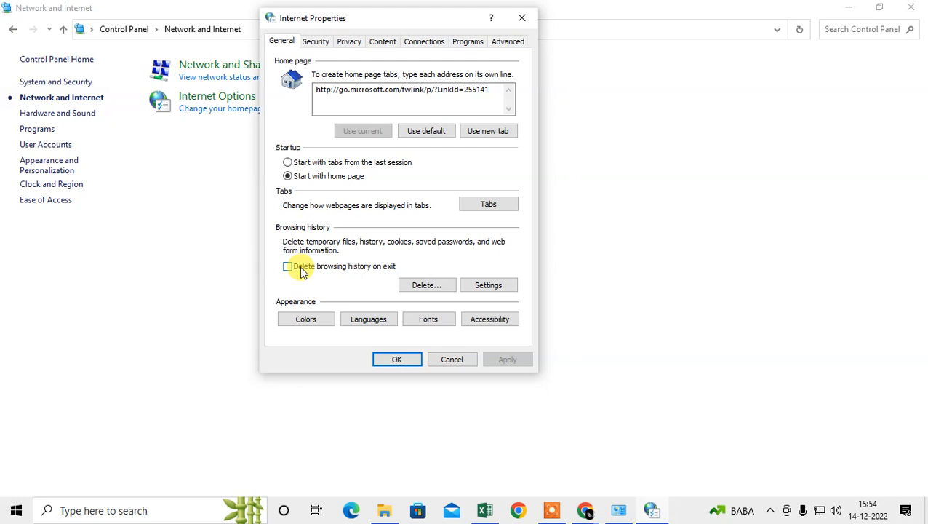
Step: Toggle 'Delete browsing history on exit' twice, leaving it unchecked, then start deleting history
{"action": "left_click", "coordinate": [288, 264]}
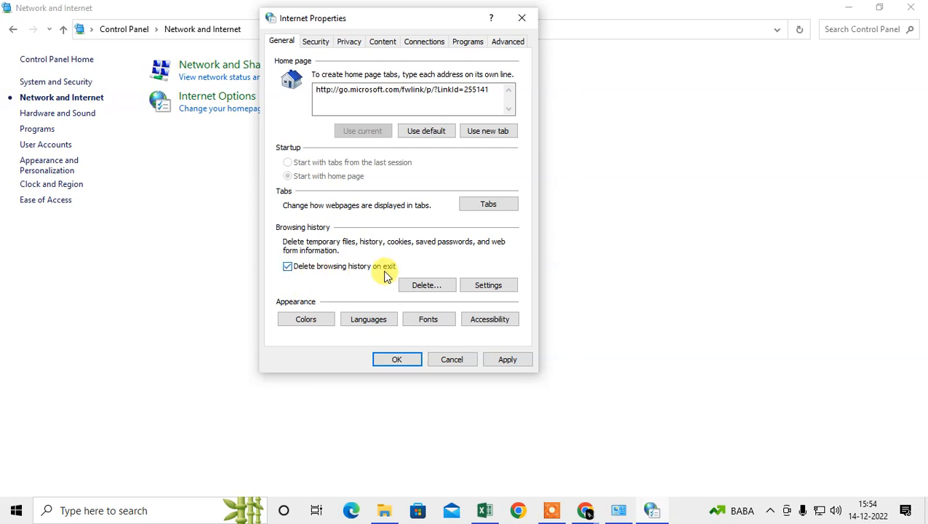
{"action": "left_click", "coordinate": [288, 265]}
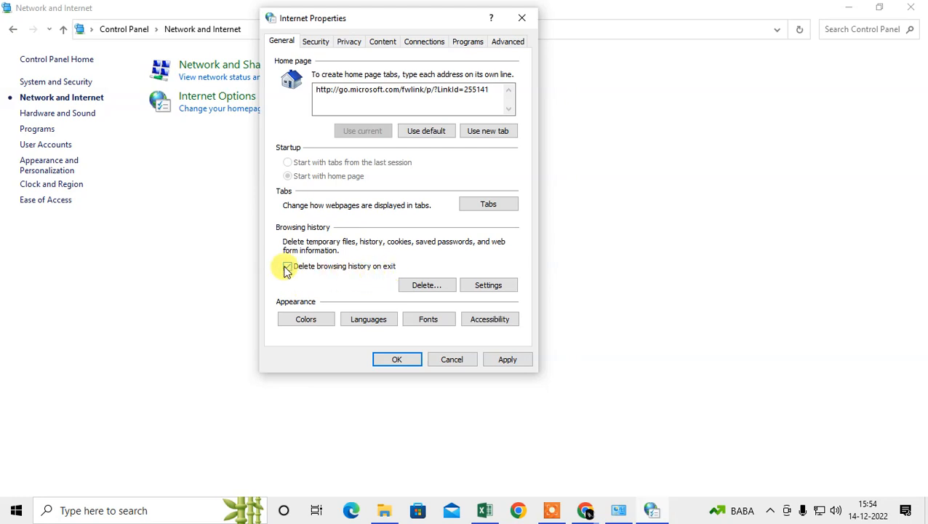
{"action": "left_click", "coordinate": [288, 265]}
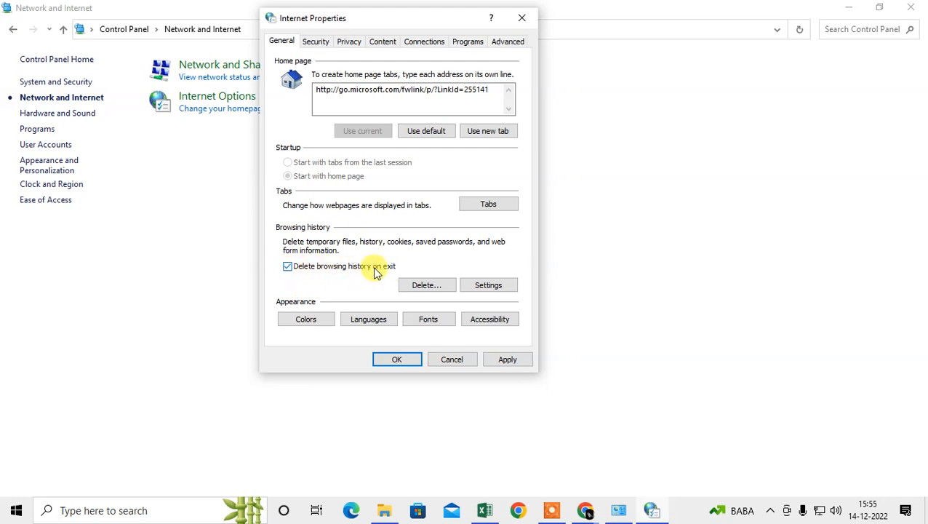
{"action": "left_click", "coordinate": [288, 264]}
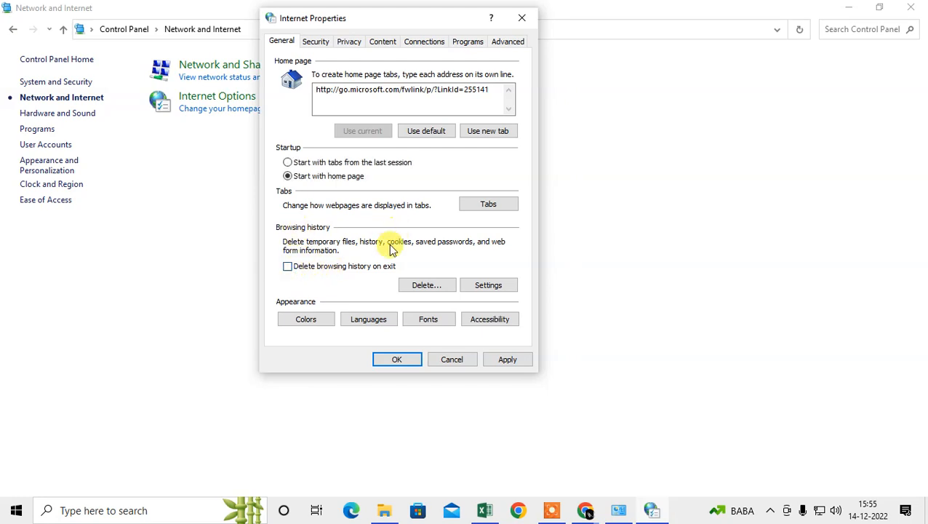
{"action": "mouse_move", "coordinate": [464, 24]}
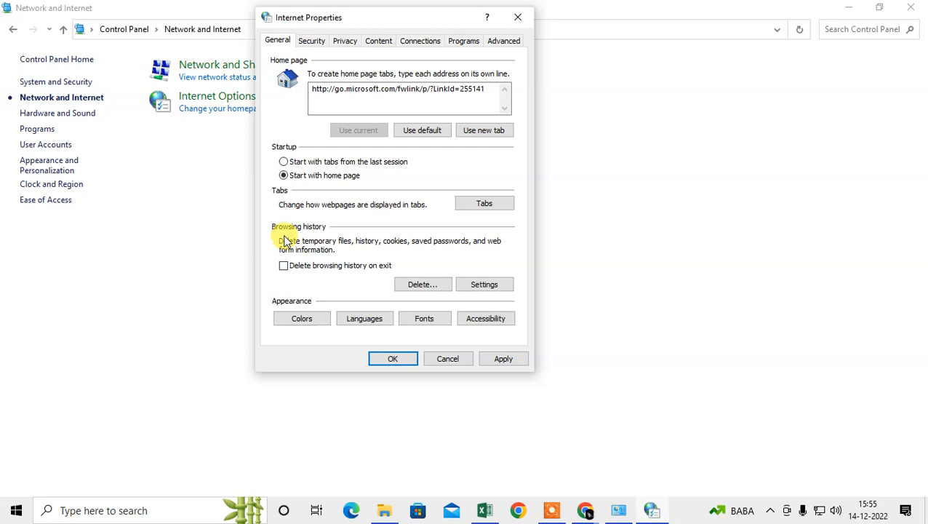
{"action": "left_click", "coordinate": [422, 284]}
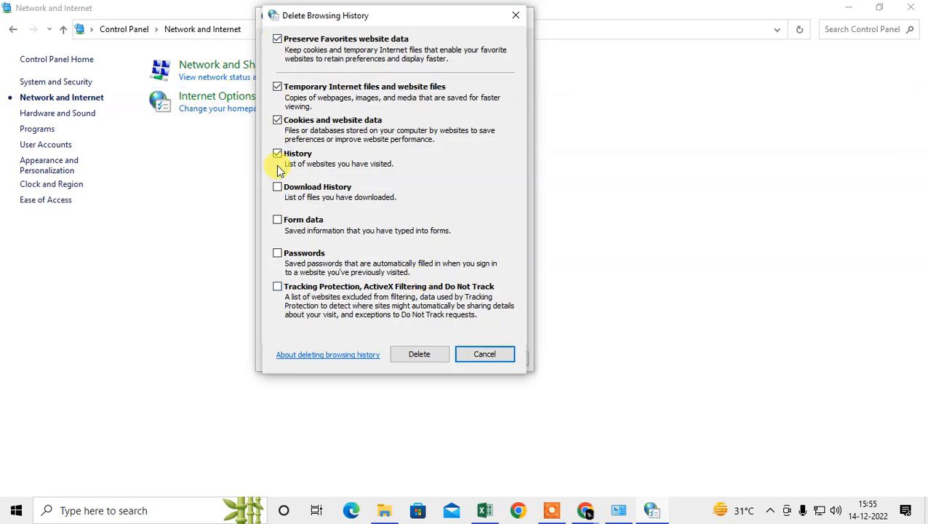
Step: Tick download history, form data, passwords and tracking protection data, and delete them
{"action": "left_click", "coordinate": [276, 187]}
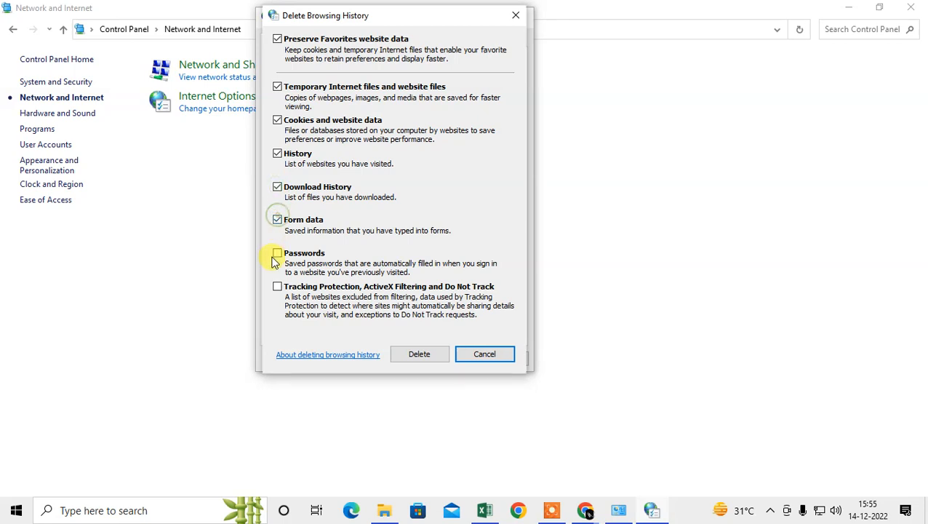
{"action": "left_click", "coordinate": [277, 286]}
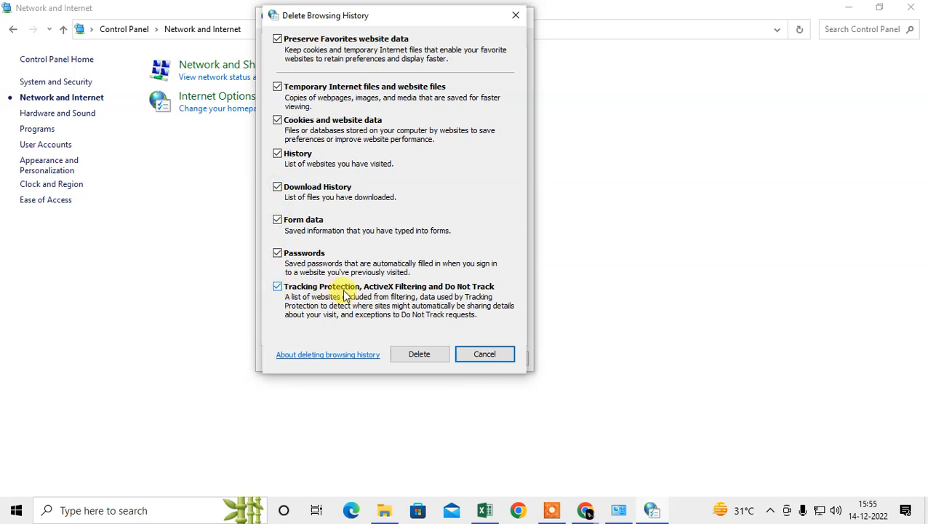
{"action": "mouse_move", "coordinate": [492, 297]}
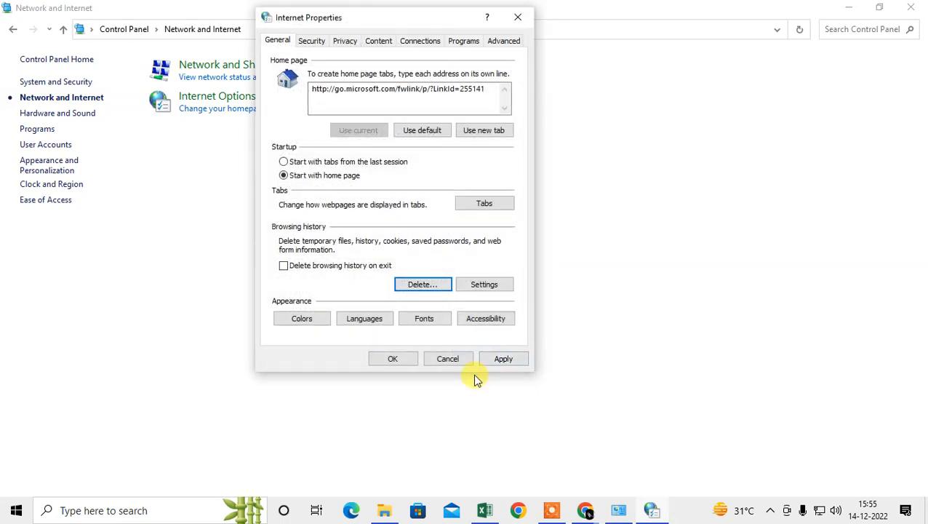
{"action": "left_click", "coordinate": [483, 284]}
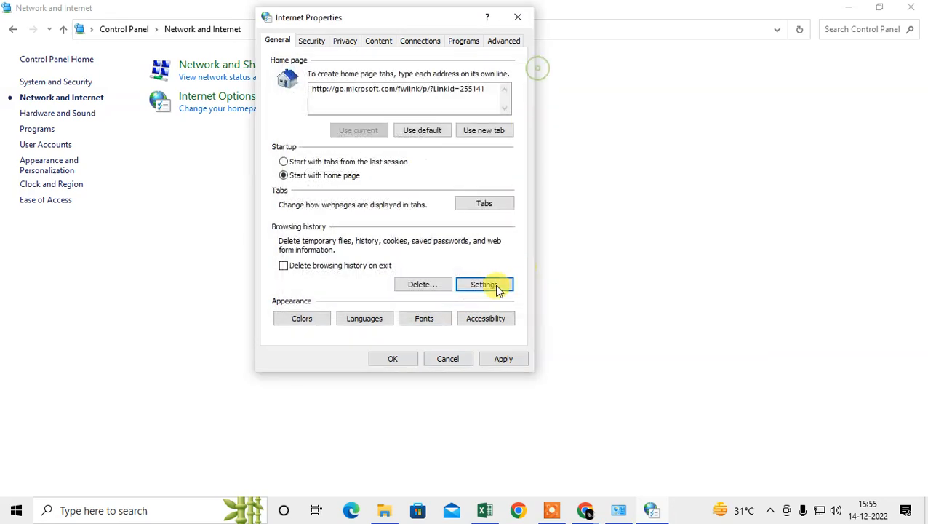
Step: Review Website Data Settings' Caches and databases, History and Temporary Internet Files tabs
{"action": "left_click", "coordinate": [483, 283]}
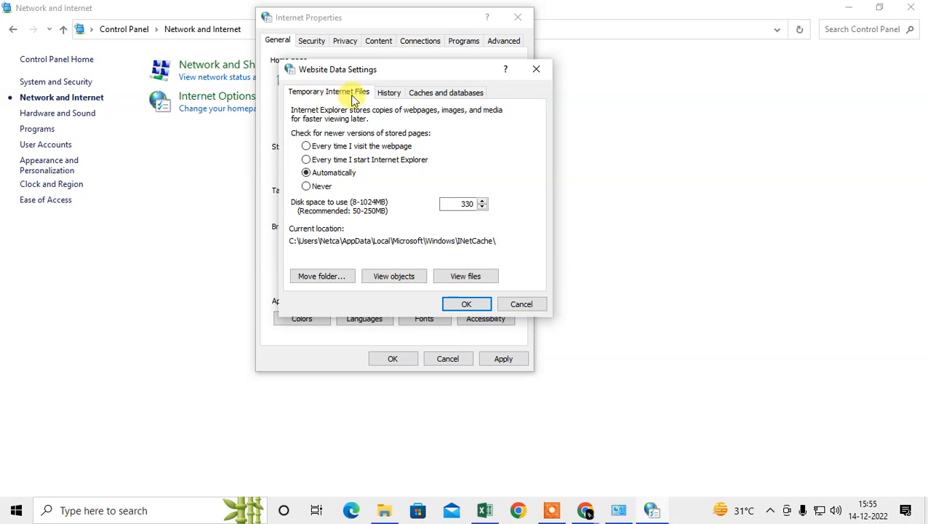
{"action": "left_click", "coordinate": [445, 93]}
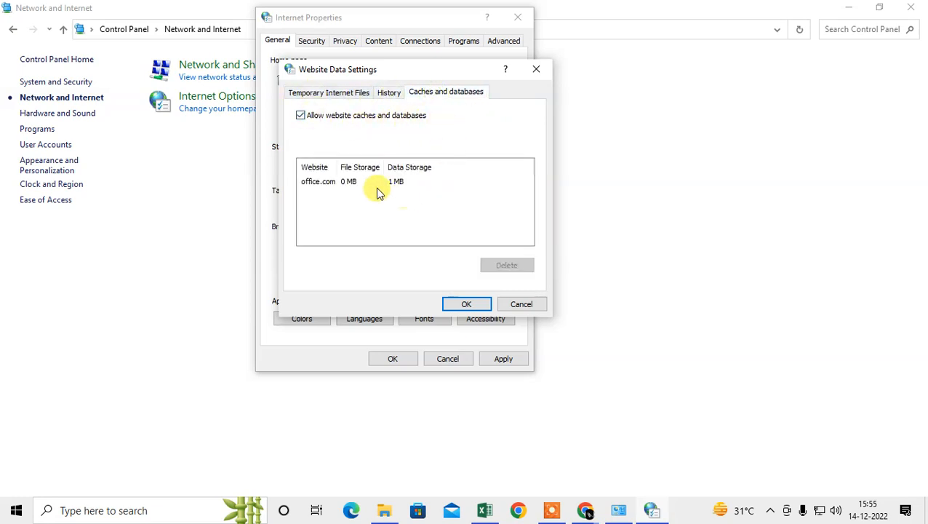
{"action": "left_click", "coordinate": [389, 92]}
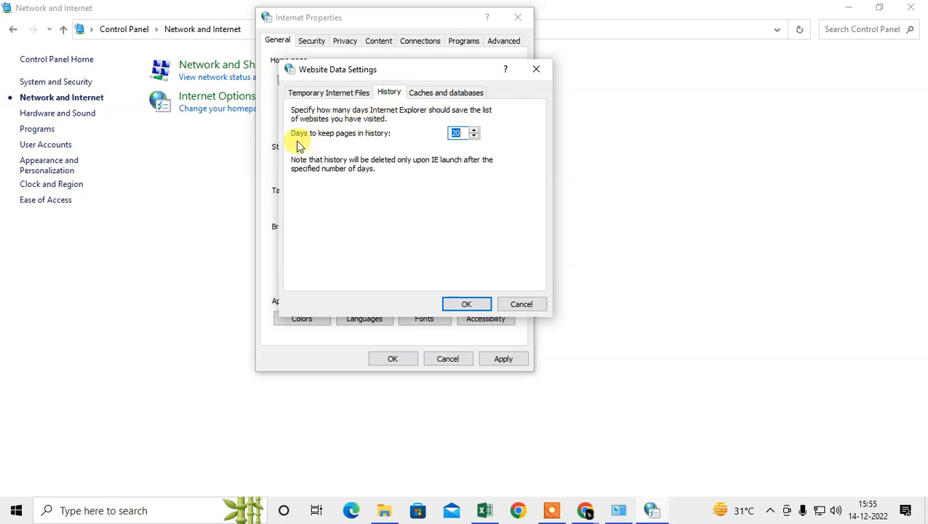
{"action": "mouse_move", "coordinate": [396, 139]}
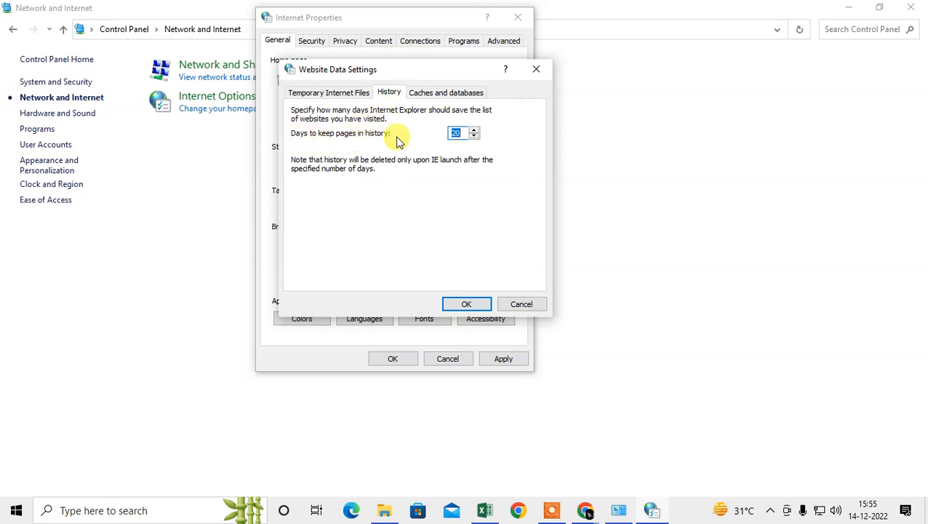
{"action": "mouse_move", "coordinate": [306, 145]}
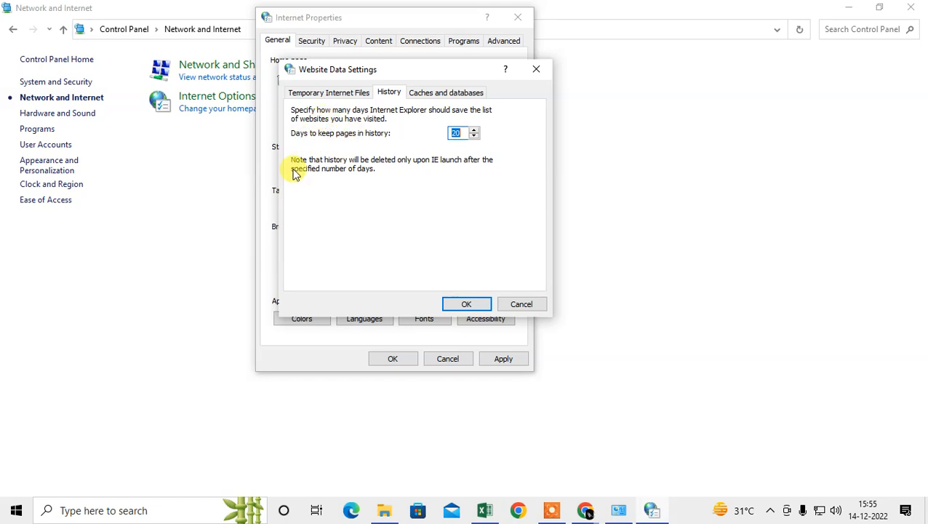
{"action": "left_click", "coordinate": [329, 94]}
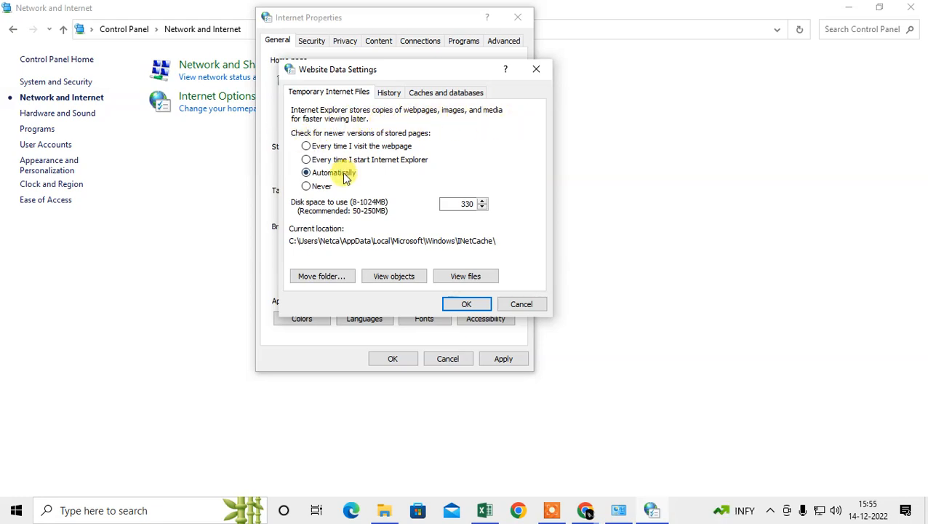
{"action": "mouse_move", "coordinate": [390, 138]}
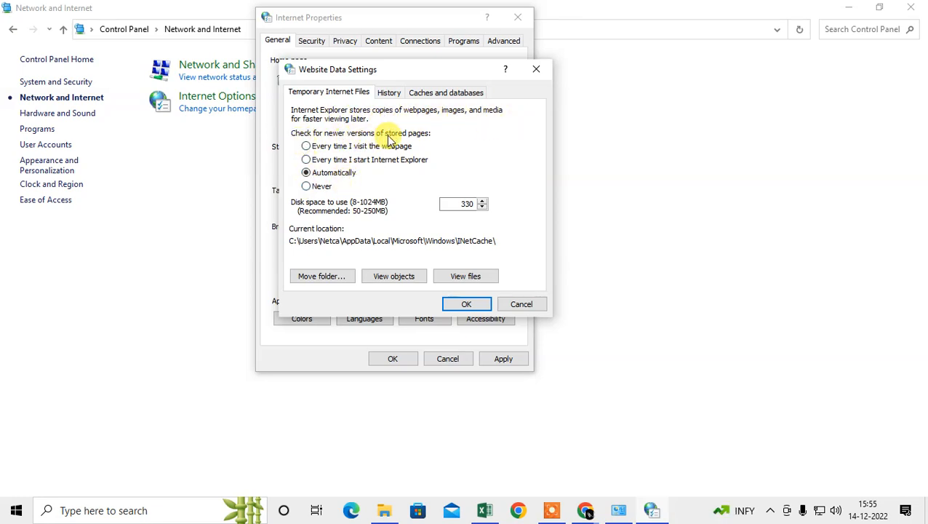
{"action": "mouse_move", "coordinate": [308, 259]}
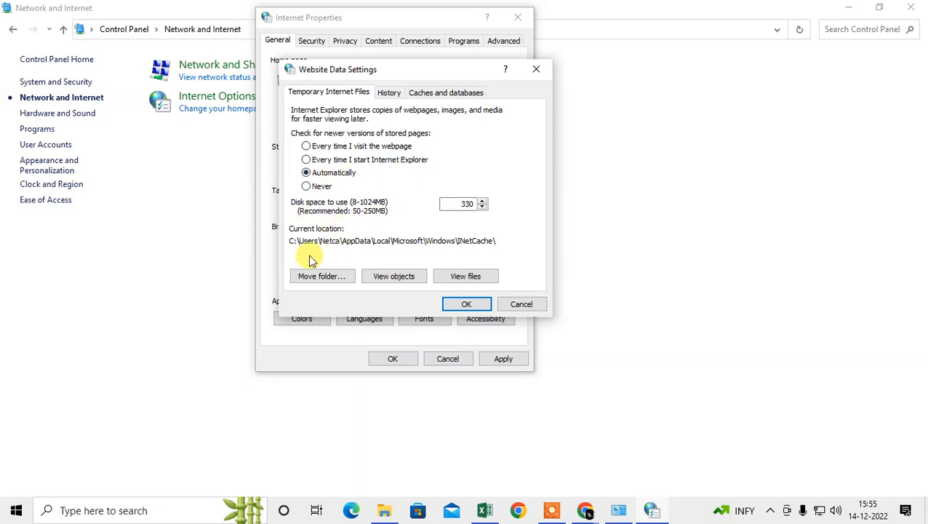